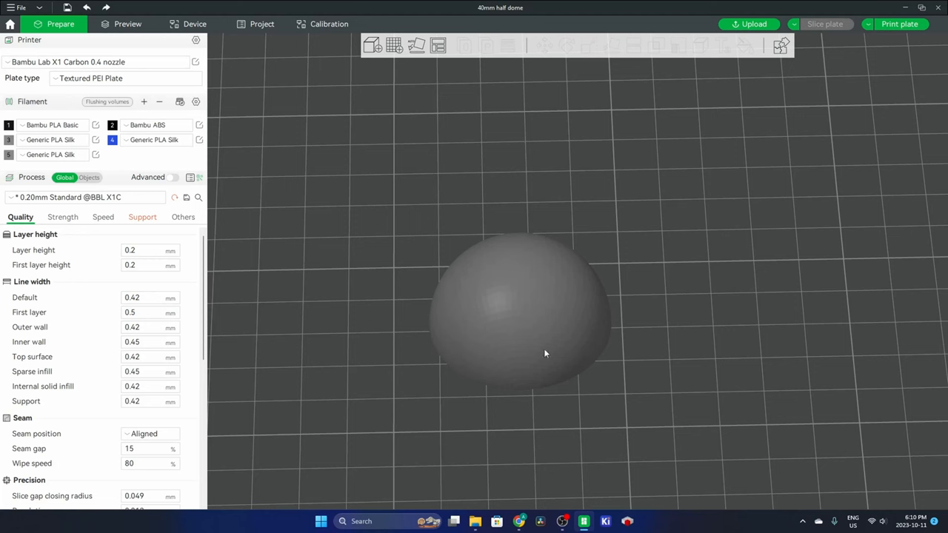
mouse_move(511, 38)
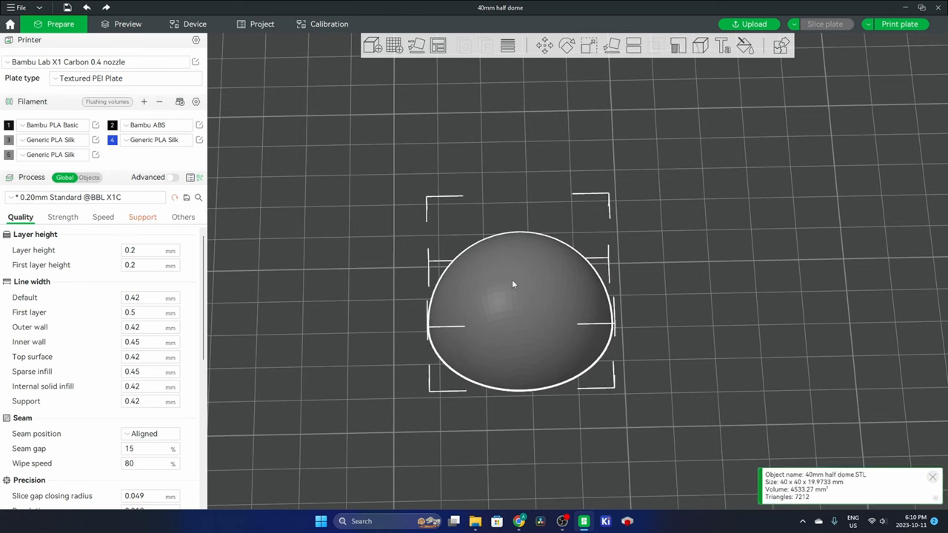
mouse_move(508, 46)
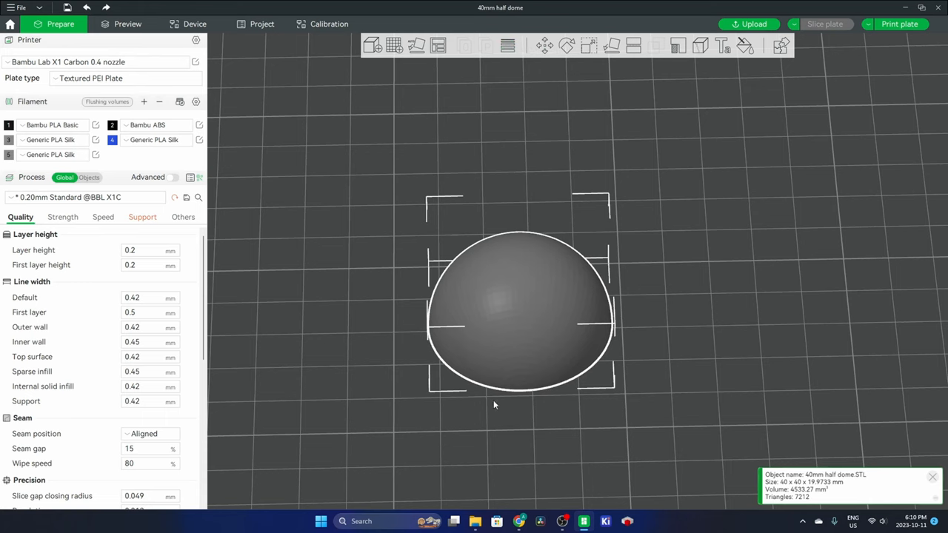
- Preview the default-sliced dome and zoom in on its uniform layer lines and seam
click(128, 24)
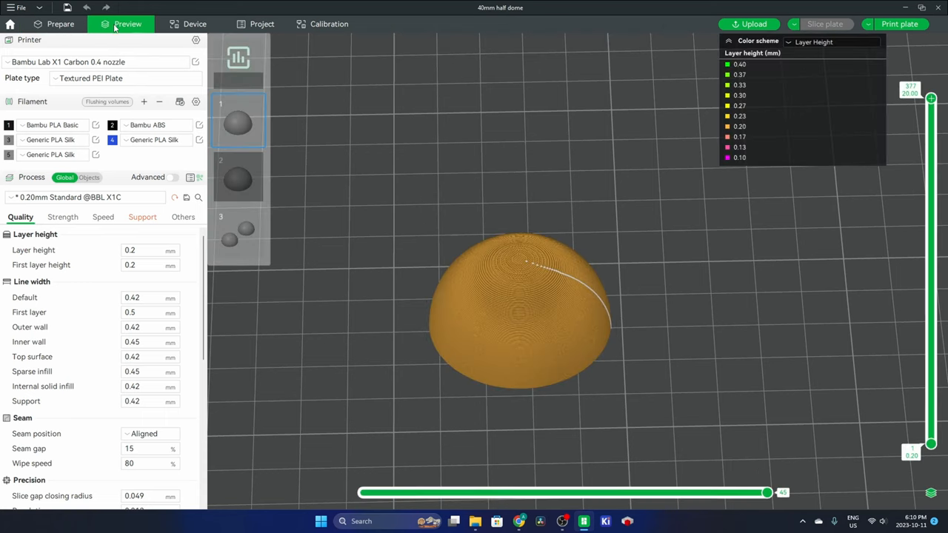
scroll(up, 3)
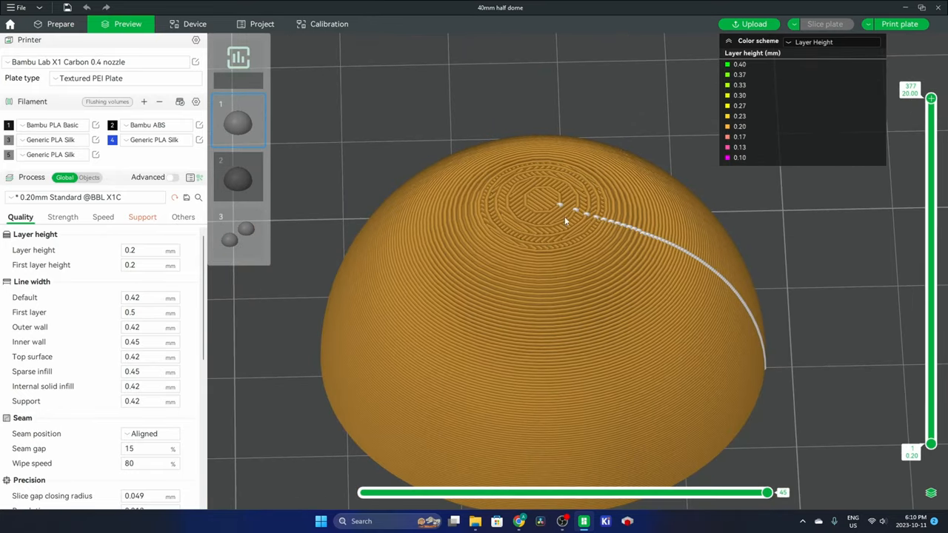
mouse_move(521, 226)
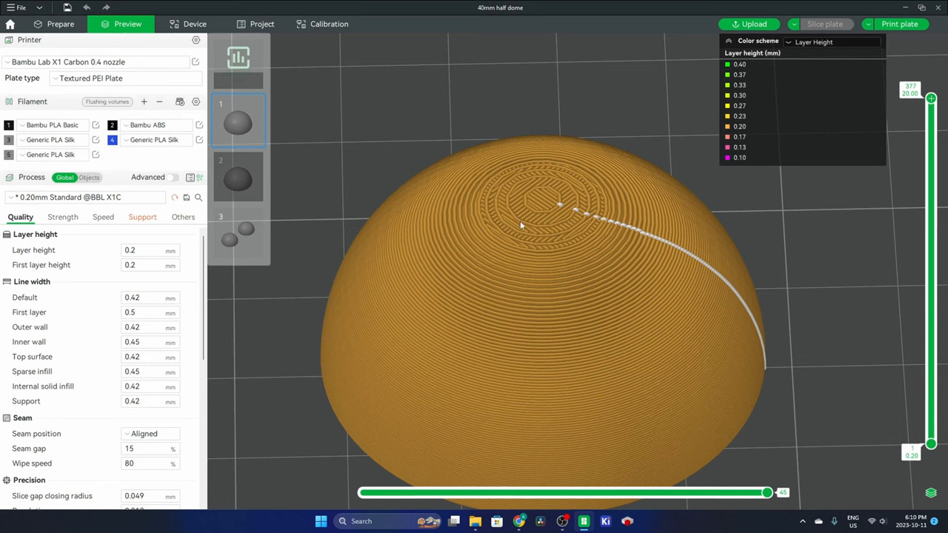
mouse_move(557, 243)
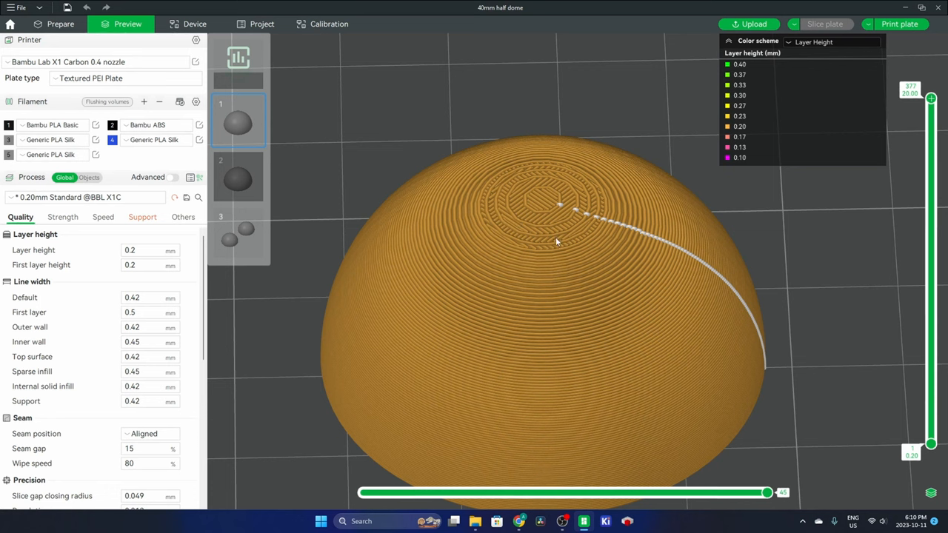
mouse_move(557, 243)
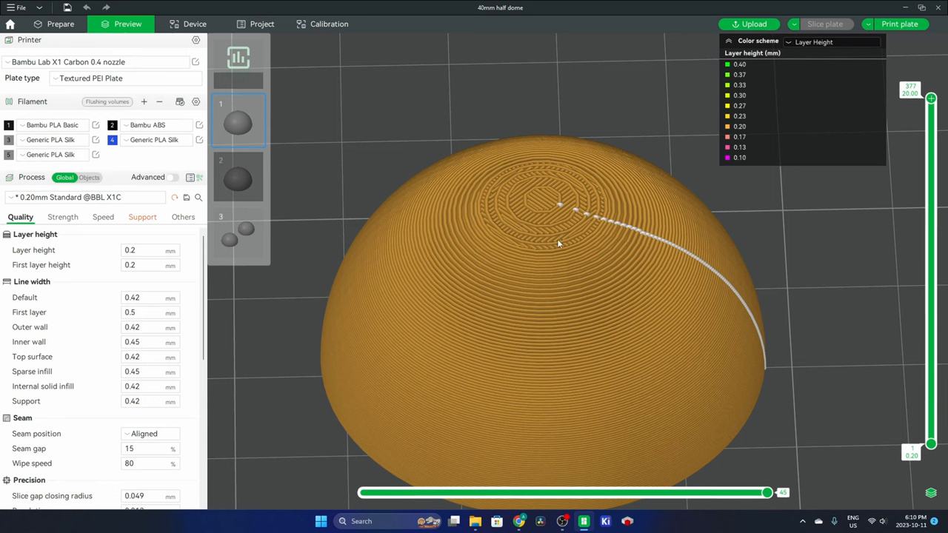
mouse_move(537, 228)
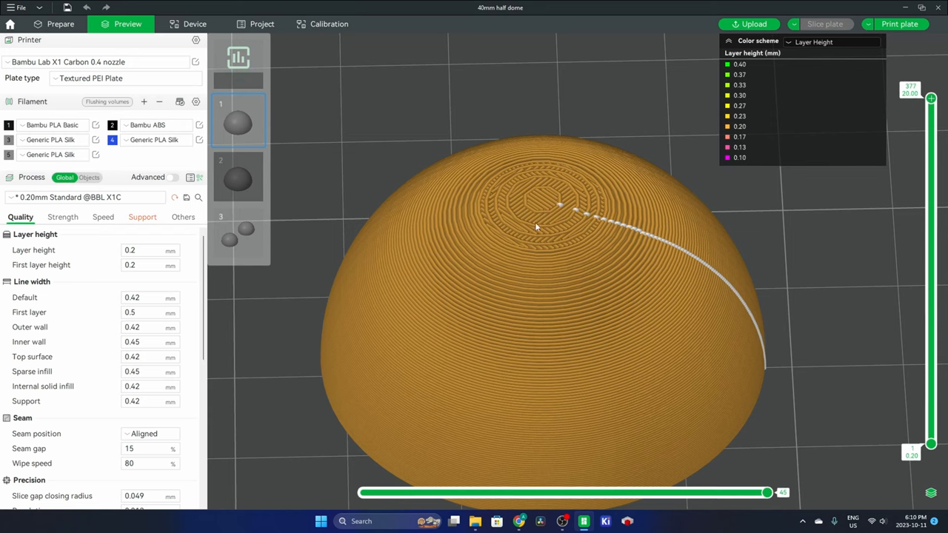
scroll(up, 3)
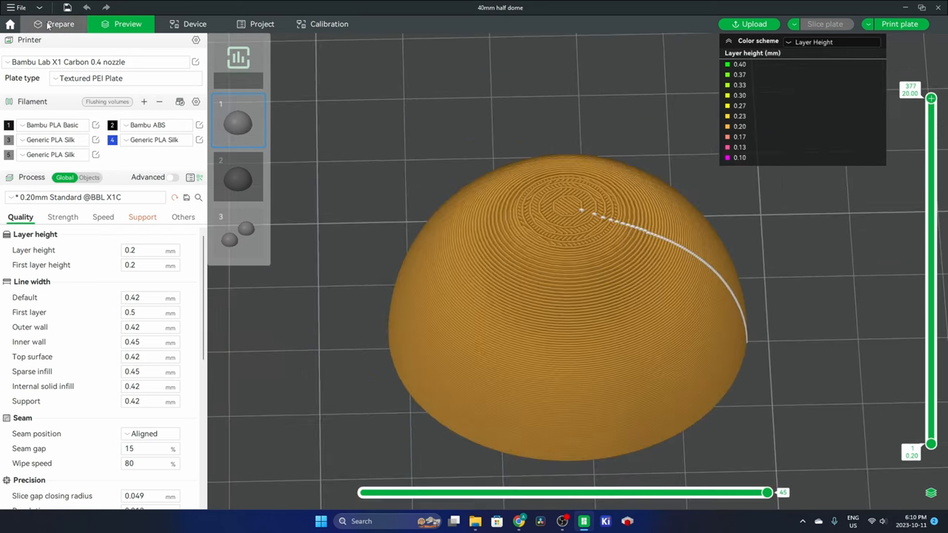
- Back in Prepare, set the variable layer height Quality / Speed balance to 0.00
click(60, 23)
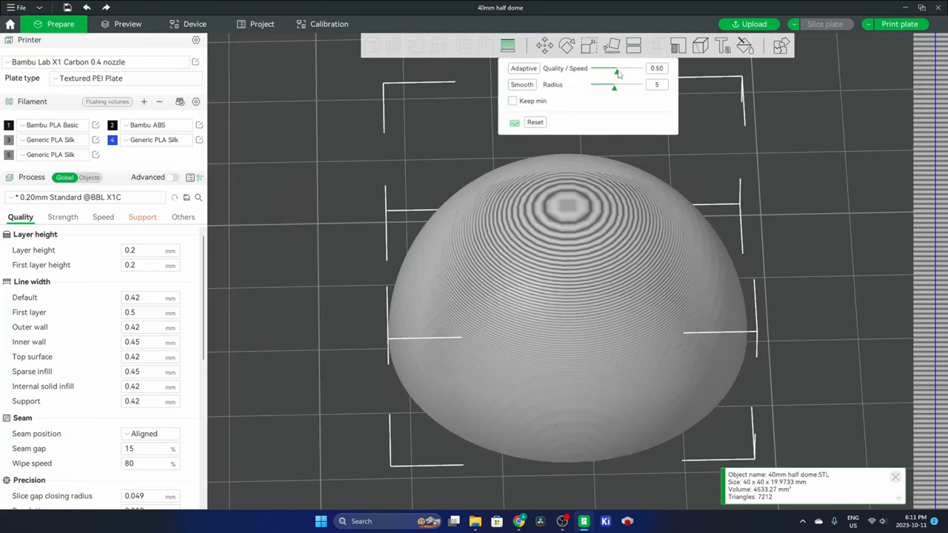
drag(618, 72, 593, 72)
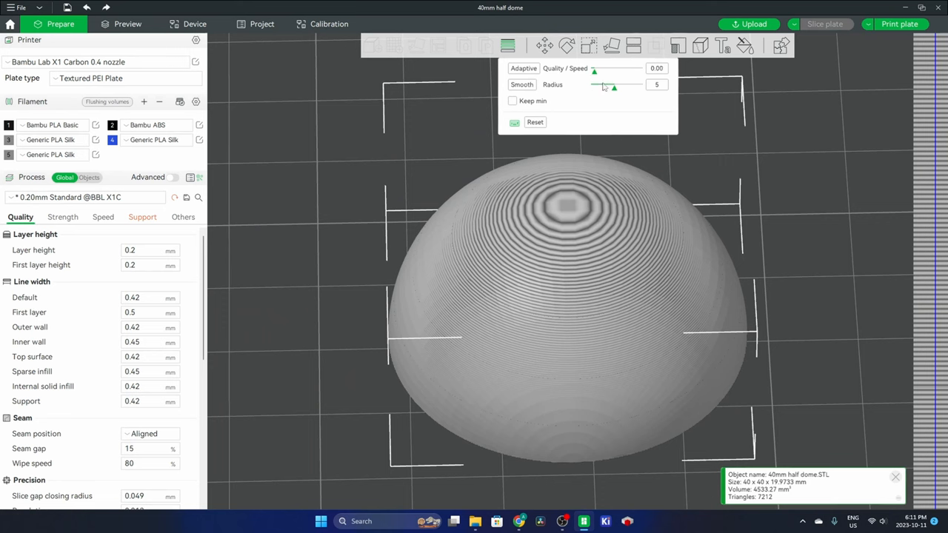
- Apply an adaptive layer height profile to the dome, giving a green-to-orange gradient
click(524, 68)
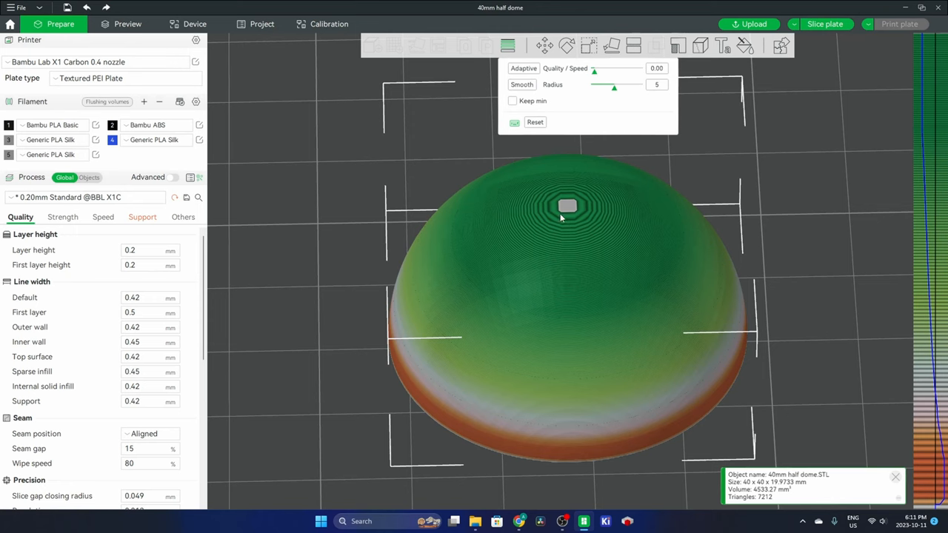
mouse_move(570, 224)
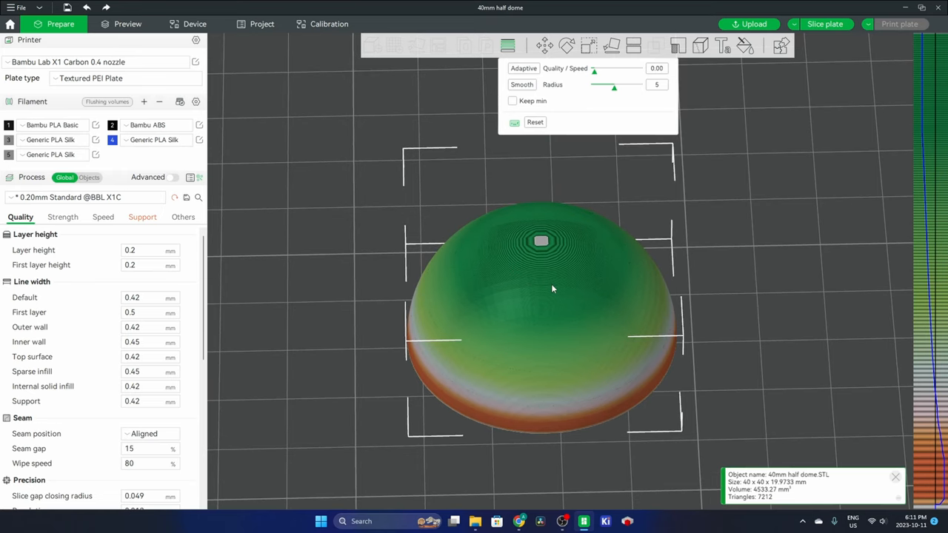
mouse_move(518, 250)
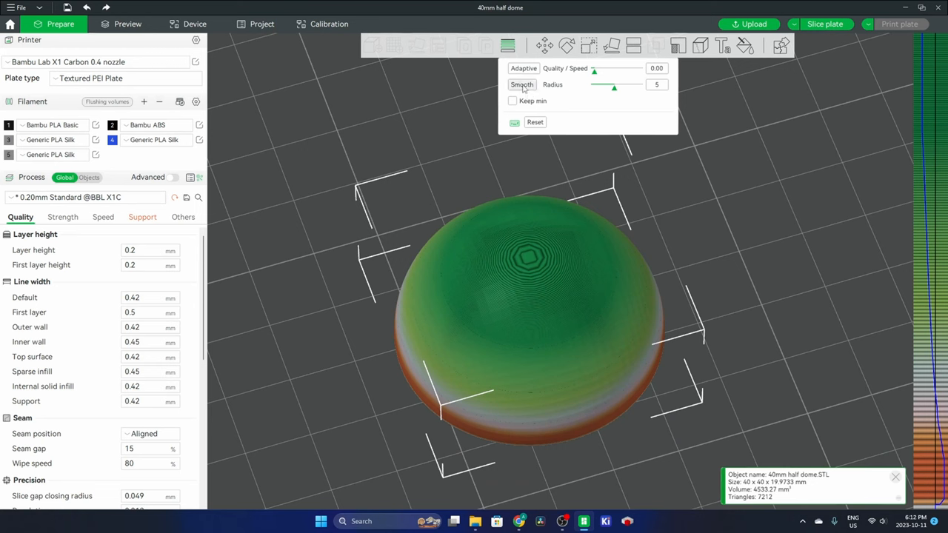
- Smooth the adaptive profile and re-slice, yielding layer heights from 0.08 to 0.40 mm
click(521, 85)
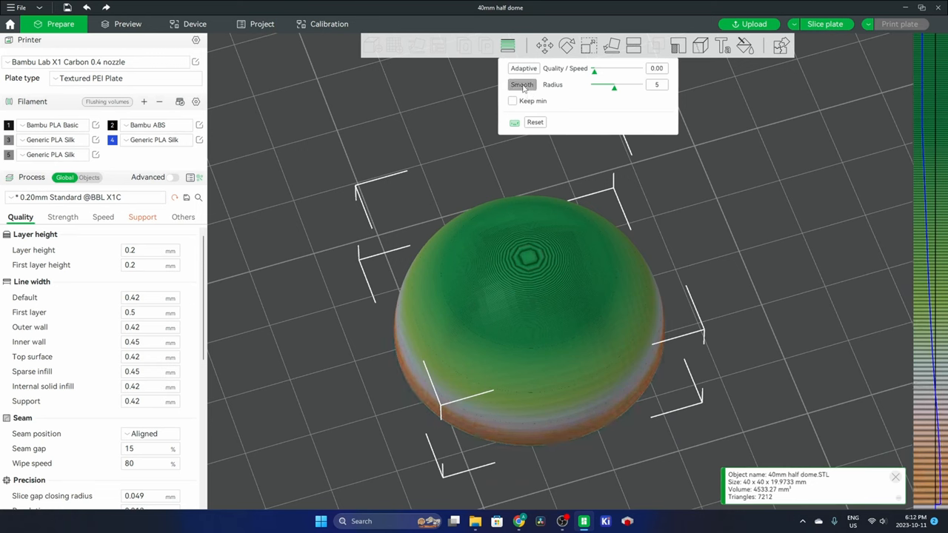
click(521, 84)
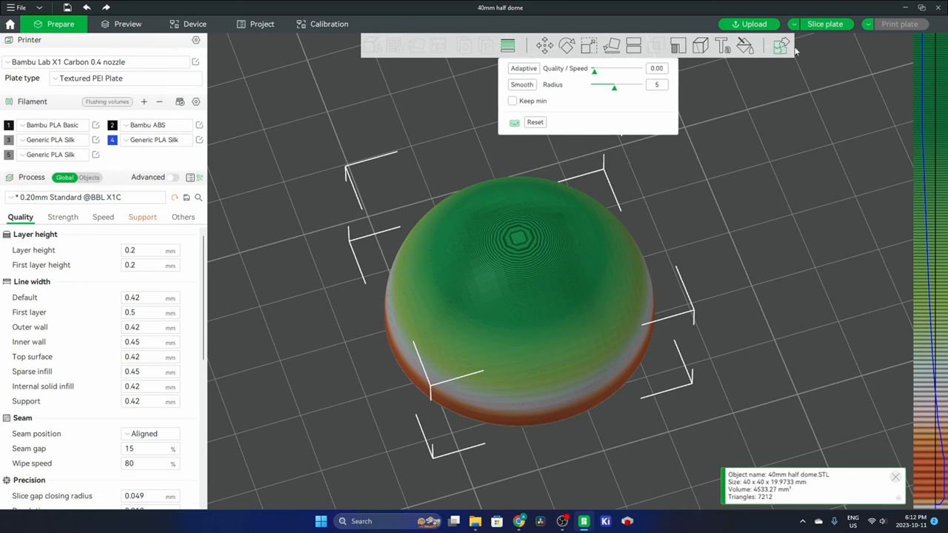
click(825, 24)
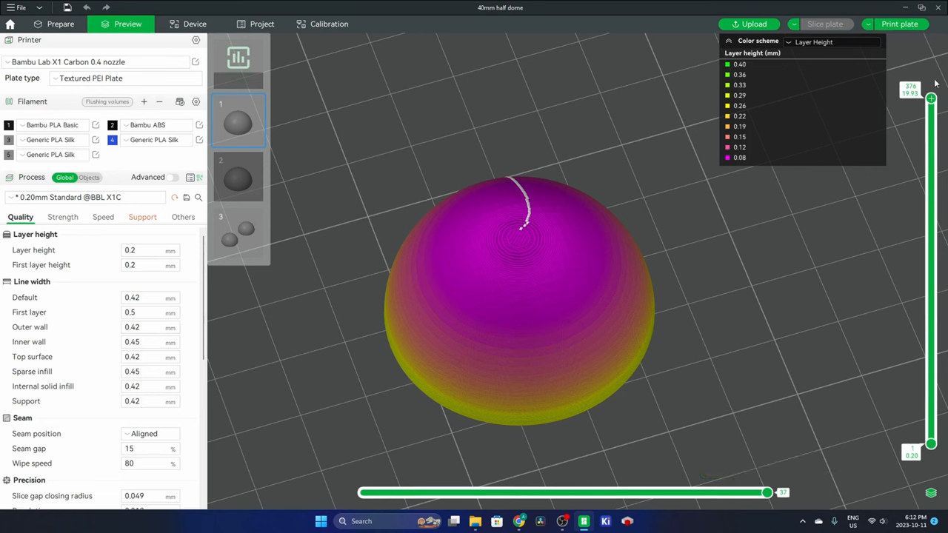
mouse_move(523, 258)
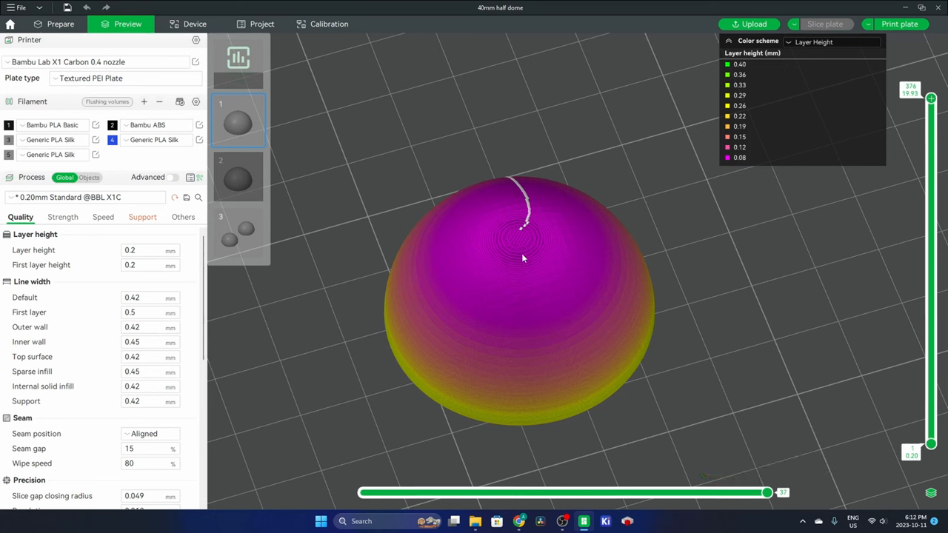
mouse_move(516, 249)
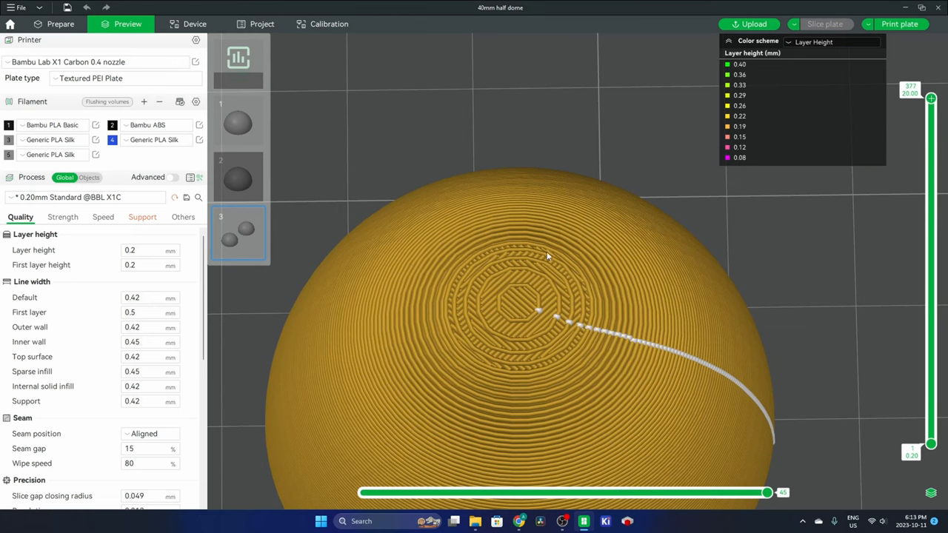
mouse_move(576, 350)
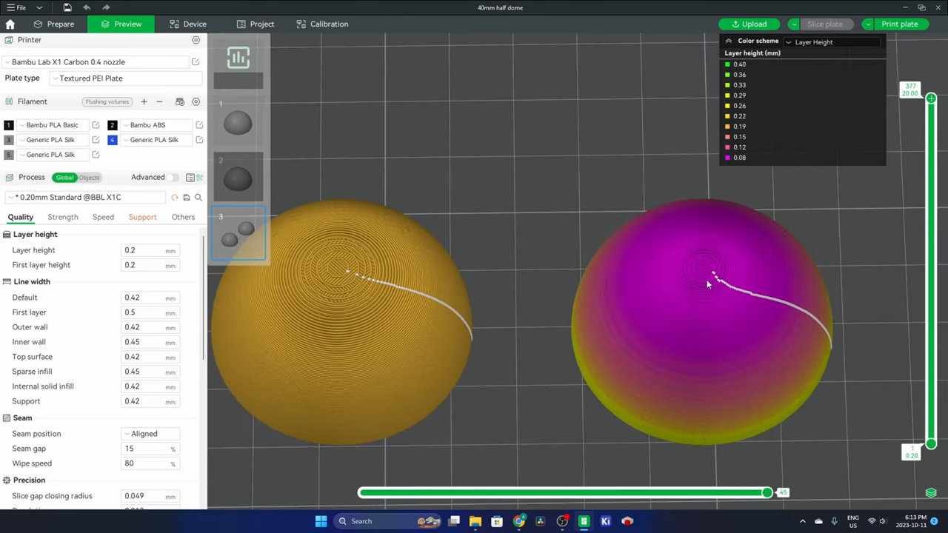
mouse_move(737, 278)
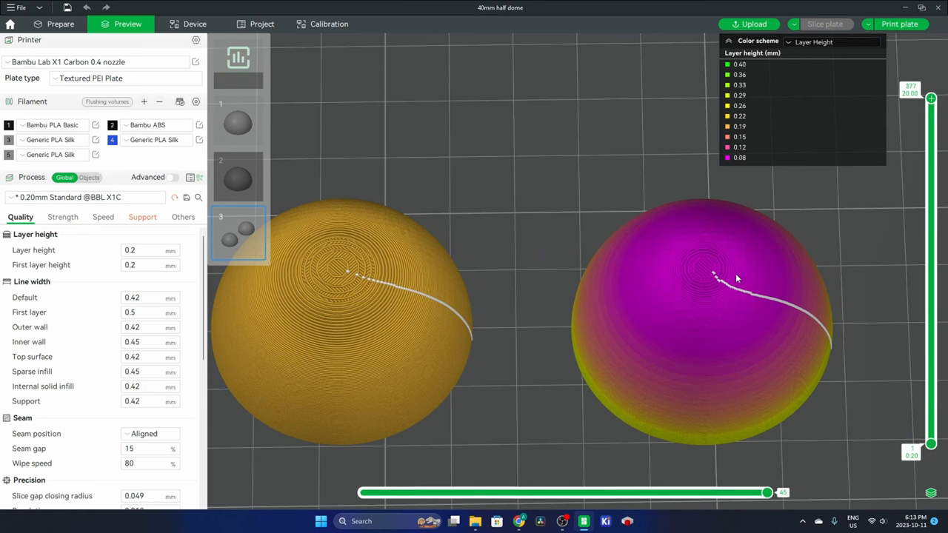
mouse_move(735, 285)
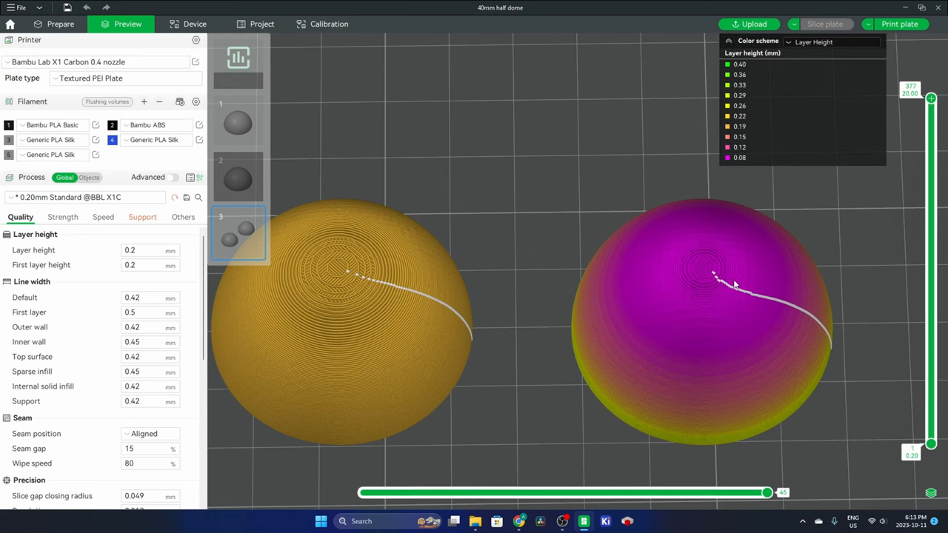